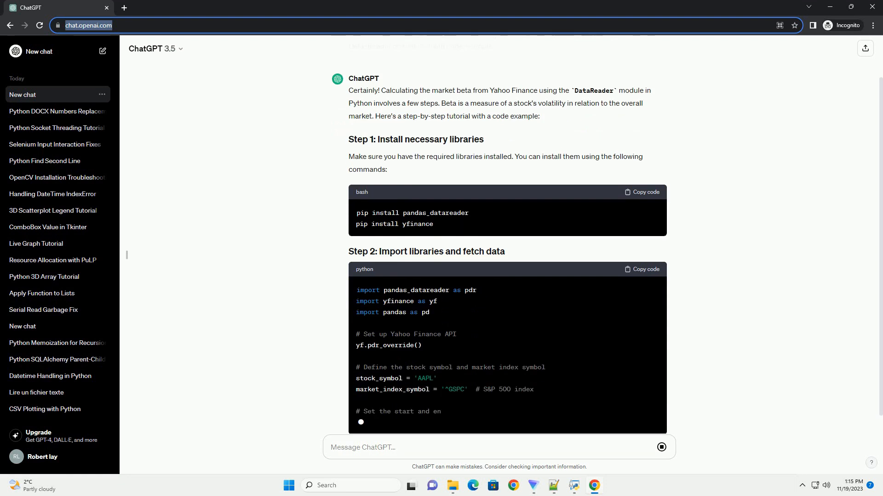
scroll("down", 3)
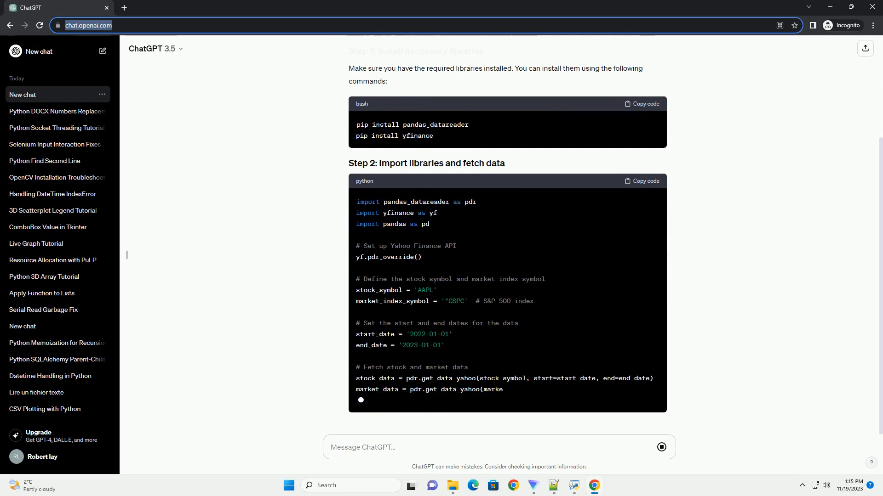
scroll("down", 3)
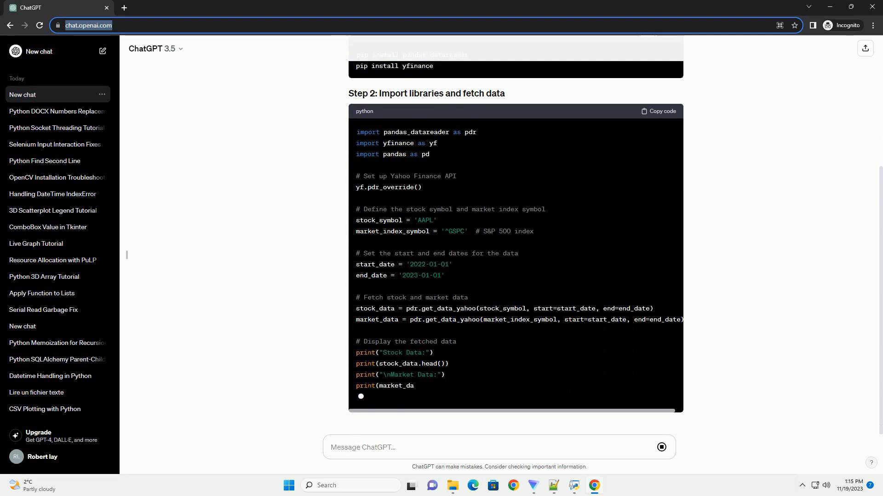
scroll("down", 3)
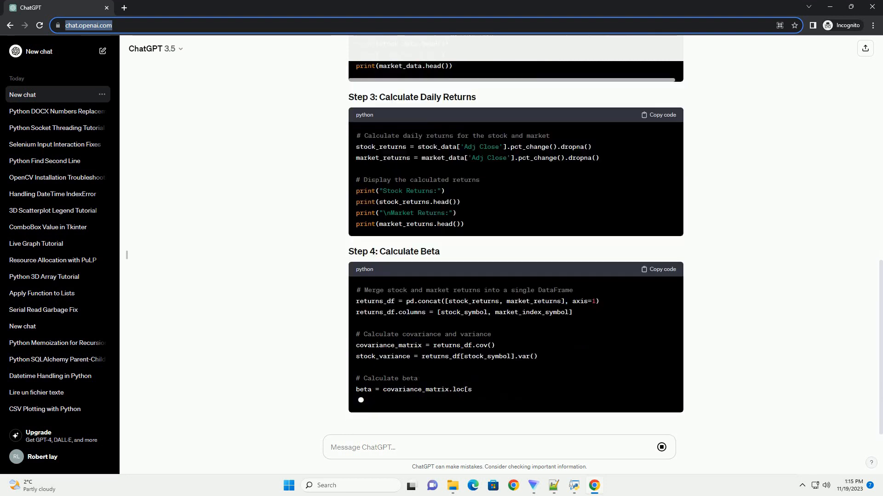
scroll("down", 3)
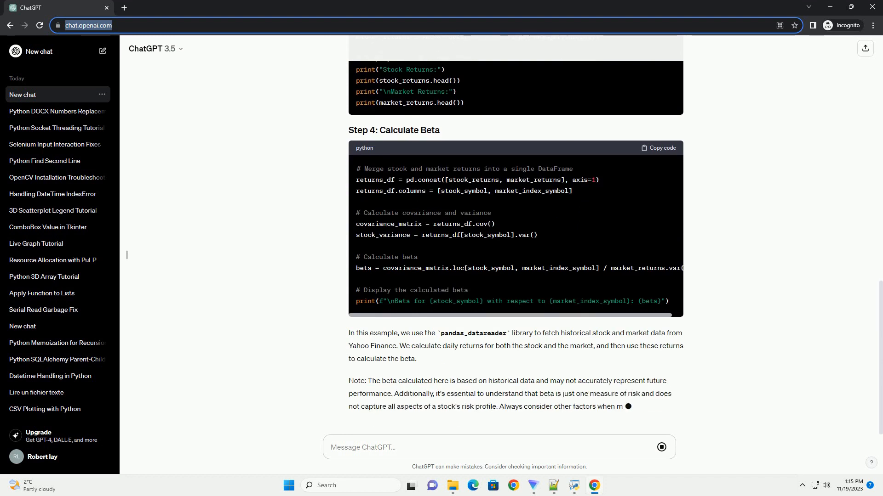
scroll("down", 3)
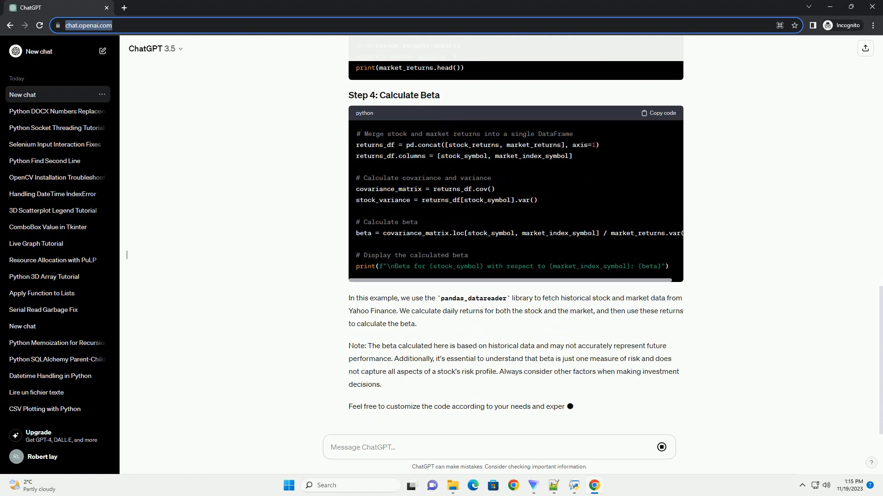